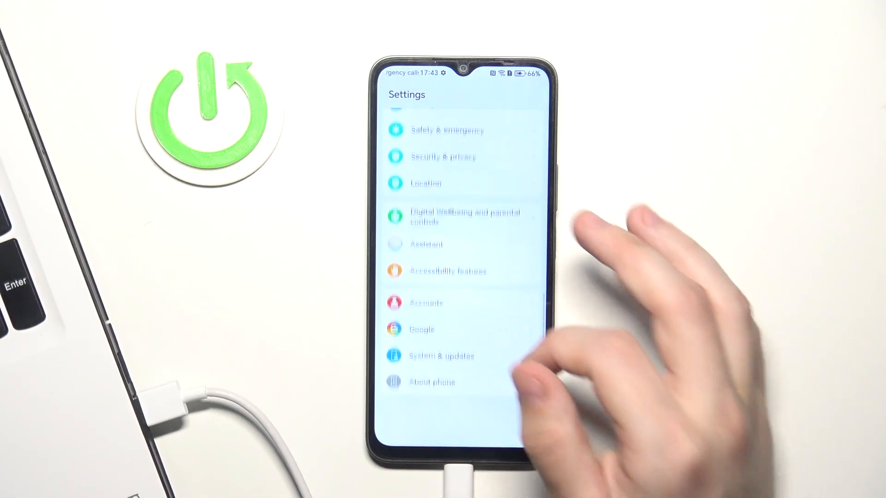
# Step: Enable USB debugging in Developer options and allow debugging from this computer
pyautogui.click(431, 382)
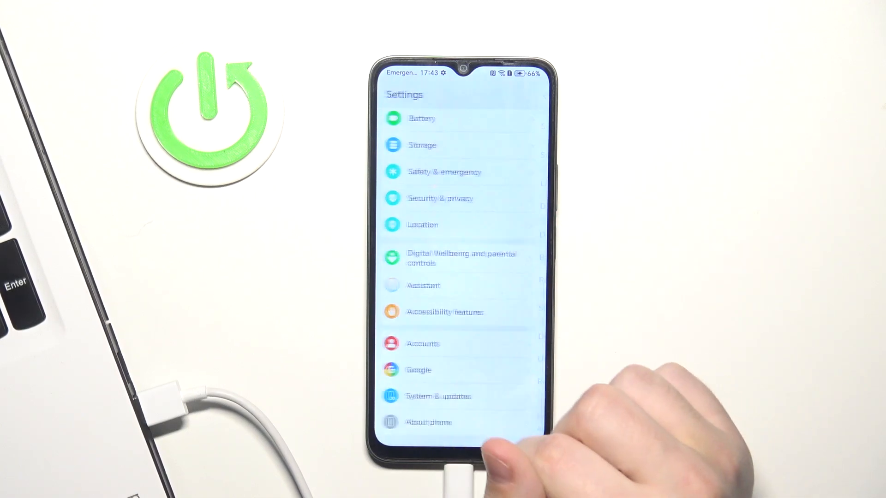
pyautogui.click(438, 396)
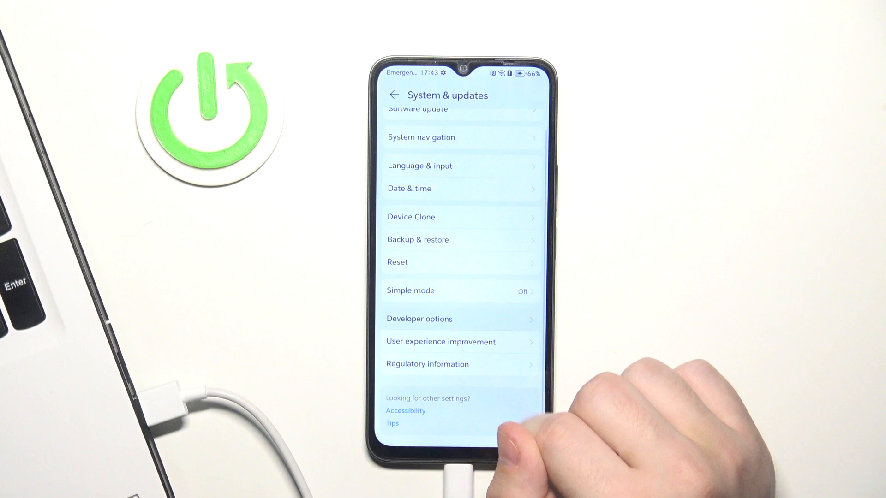
pyautogui.click(420, 319)
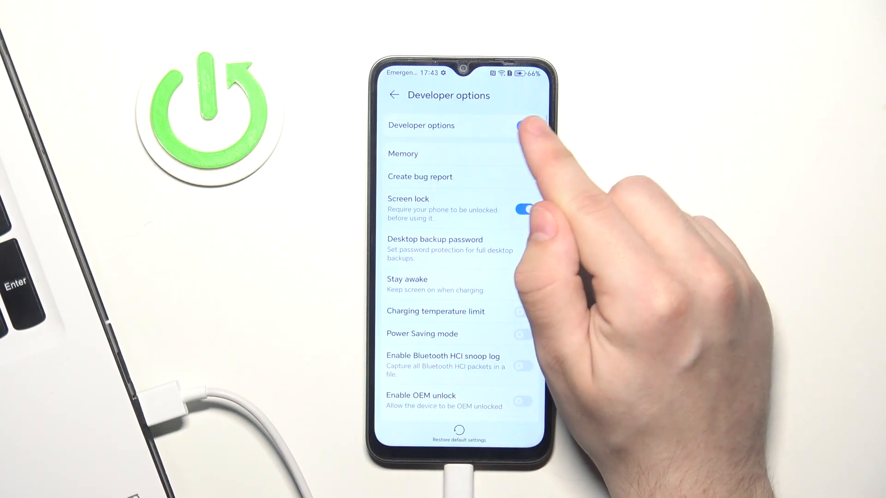
pyautogui.scroll(-3)
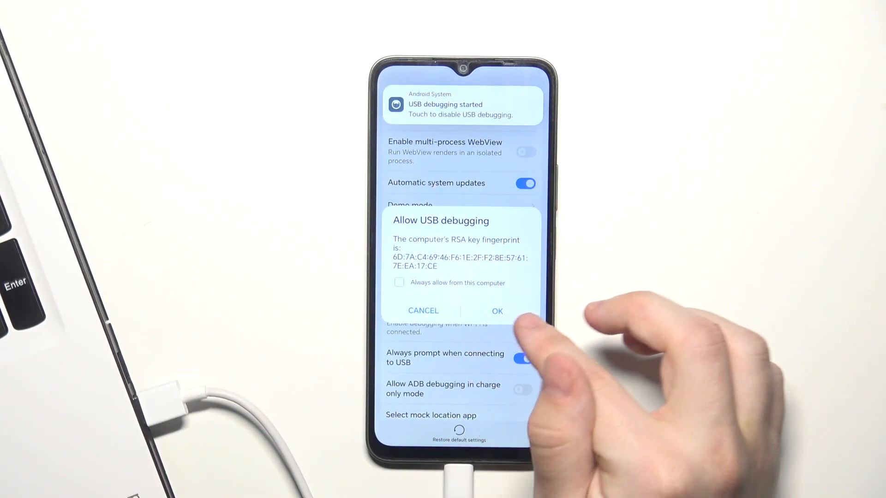
pyautogui.click(496, 311)
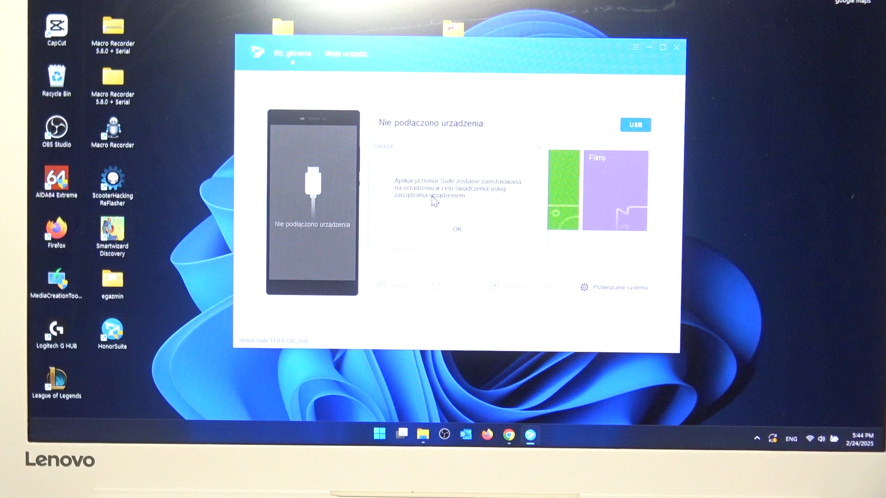
# Step: Dismiss the install-failure messages, reconnect over USB and approve installing Honor Suite
pyautogui.click(457, 229)
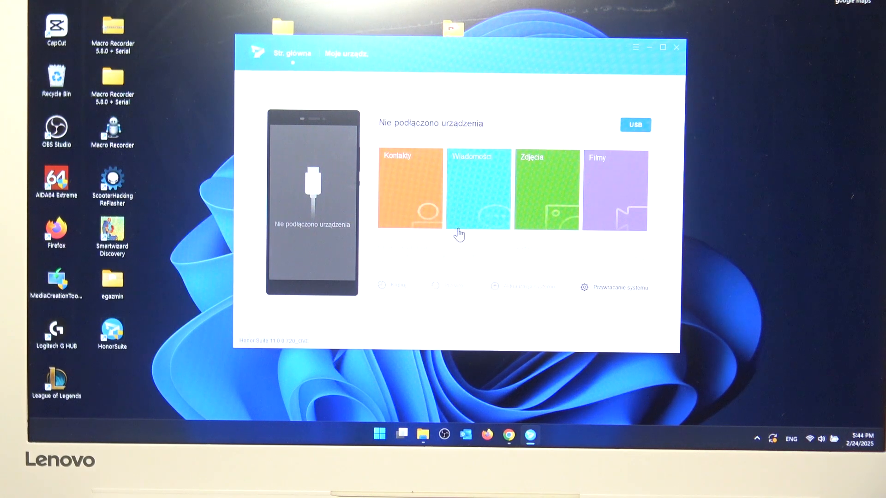
pyautogui.moveTo(478, 231)
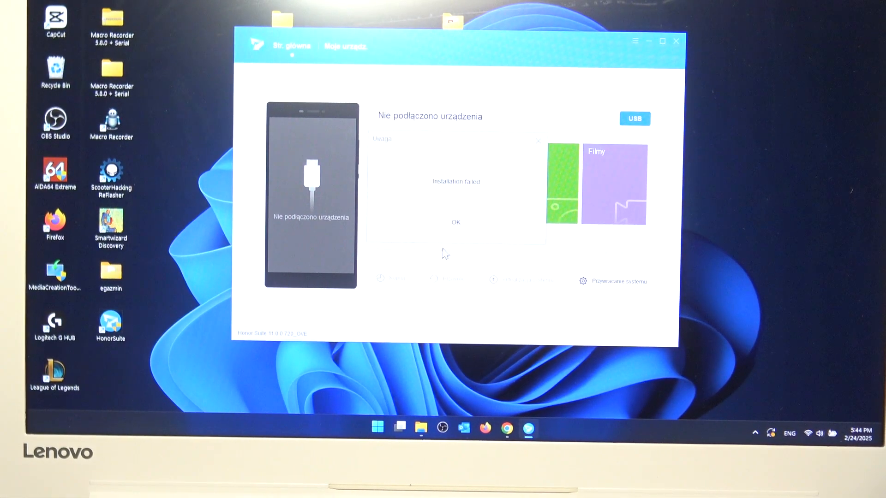
pyautogui.click(456, 222)
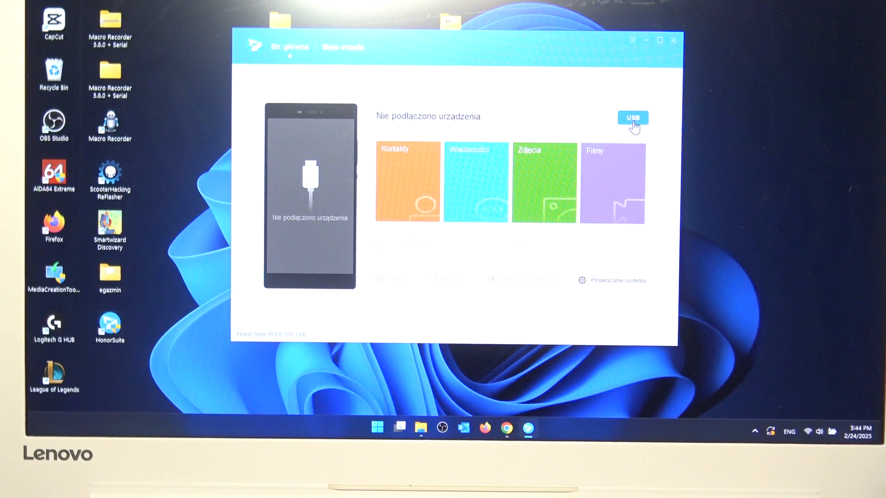
pyautogui.click(632, 118)
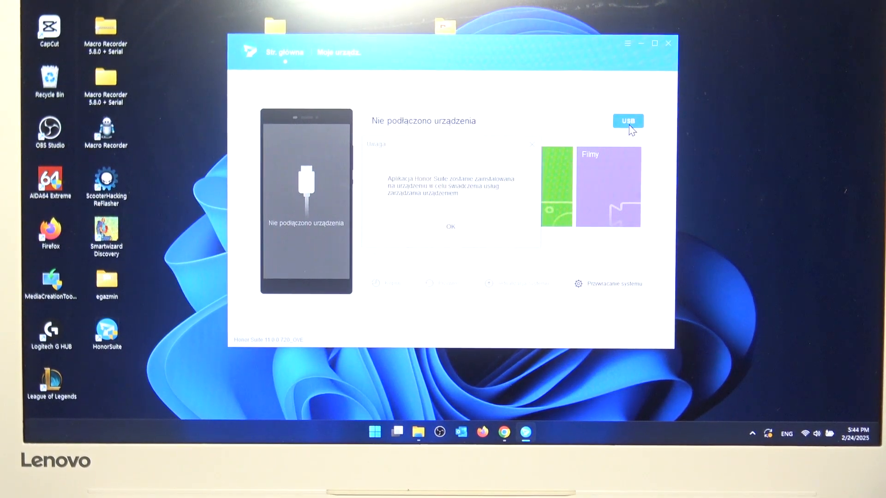
pyautogui.moveTo(536, 83)
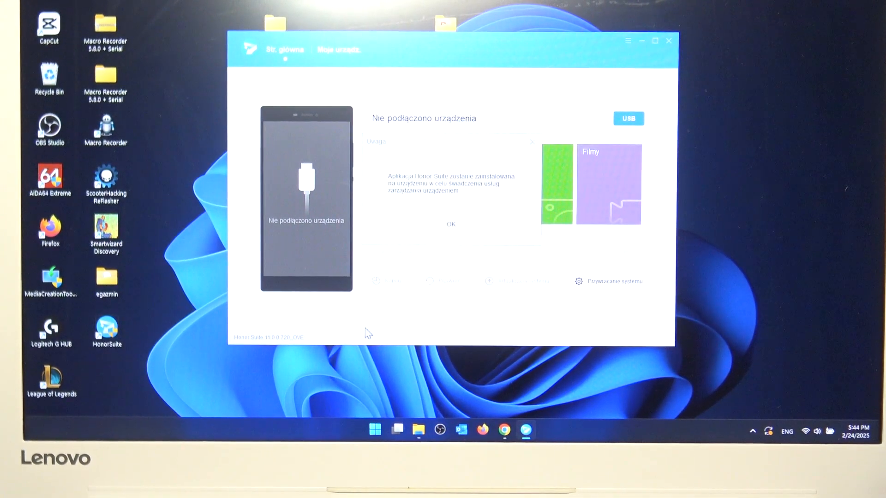
pyautogui.click(450, 223)
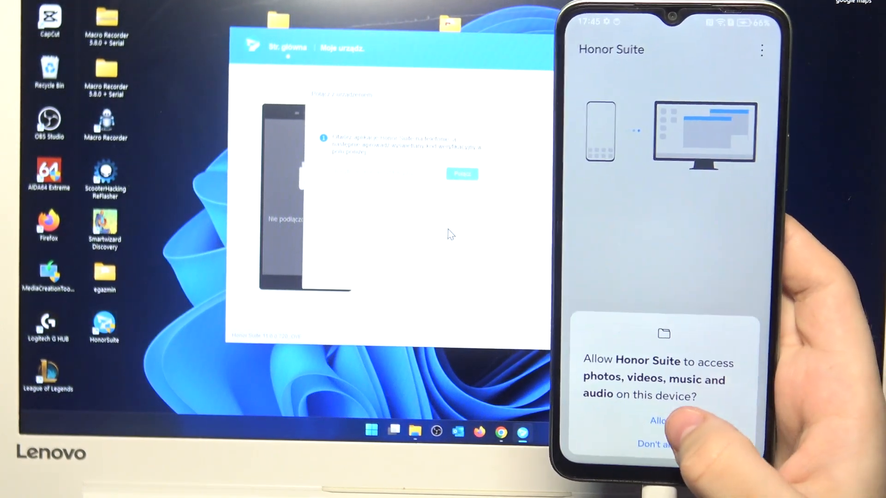
# Step: Allow Honor Suite access to photos, videos, music and audio
pyautogui.click(659, 420)
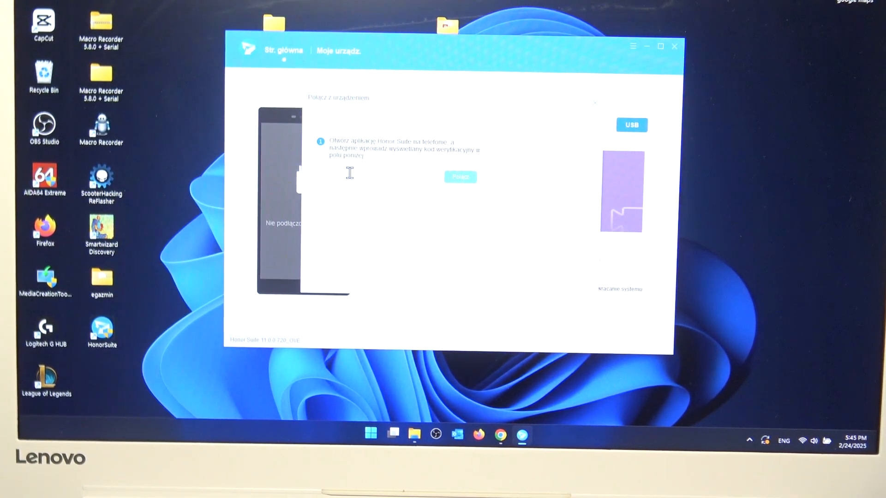
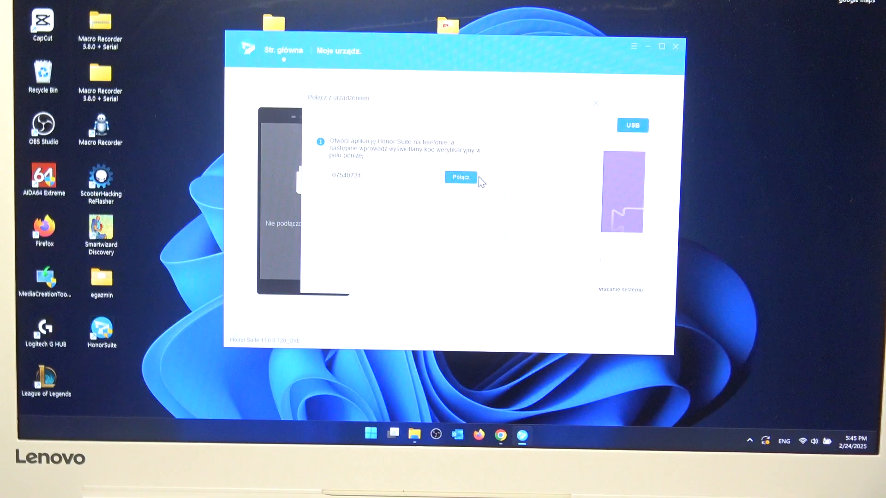
# Step: Enter verification code 075 and connect to the JDY-LX1 phone
pyautogui.click(460, 176)
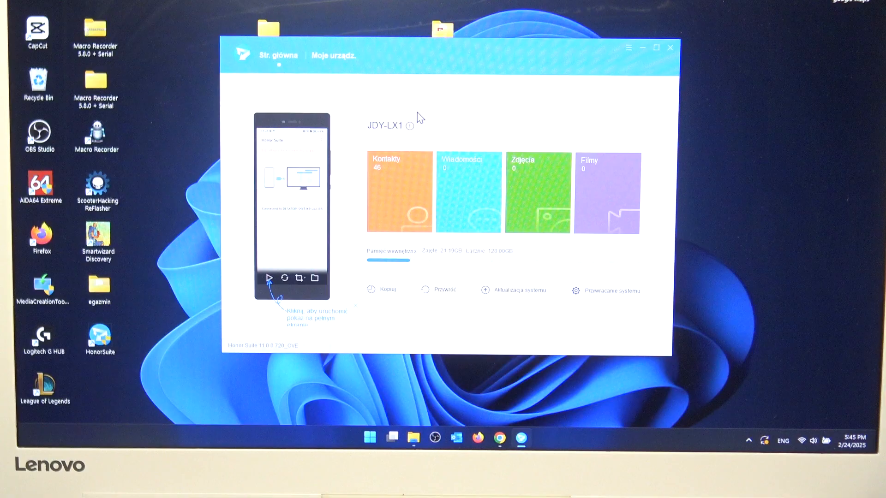
pyautogui.moveTo(438, 311)
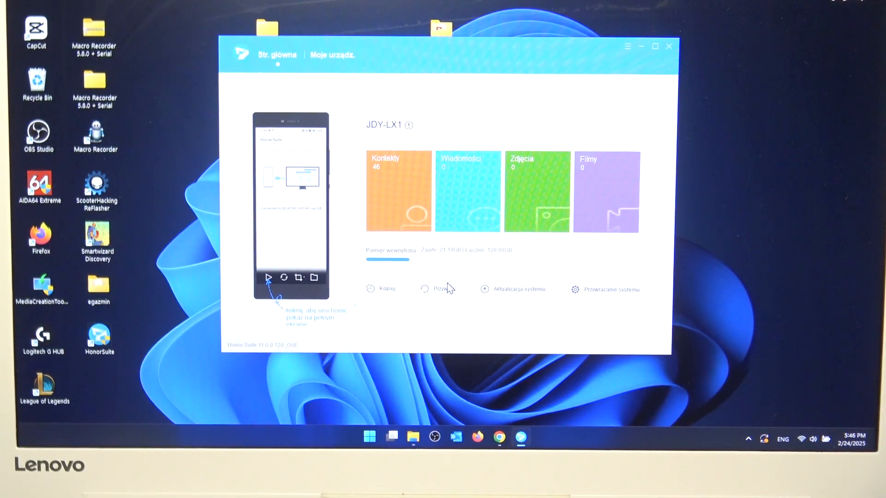
# Step: Open Przywróć and approve updating the phone's Backup app
pyautogui.click(442, 288)
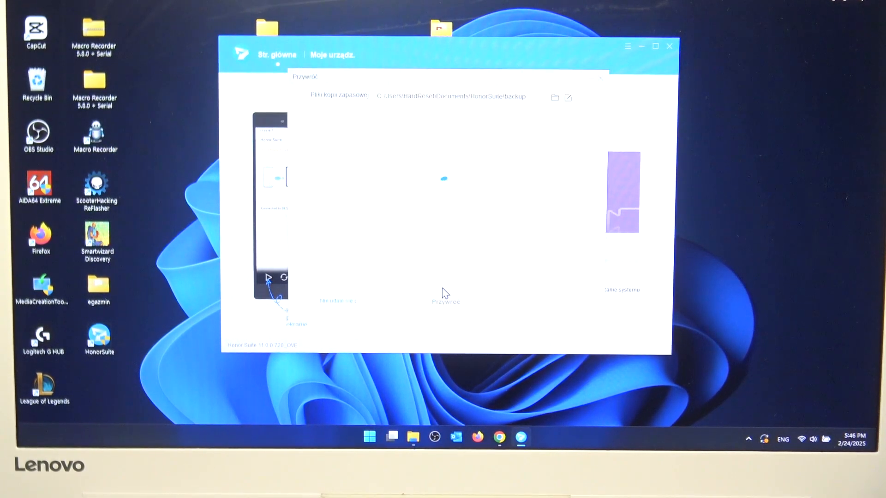
pyautogui.click(445, 301)
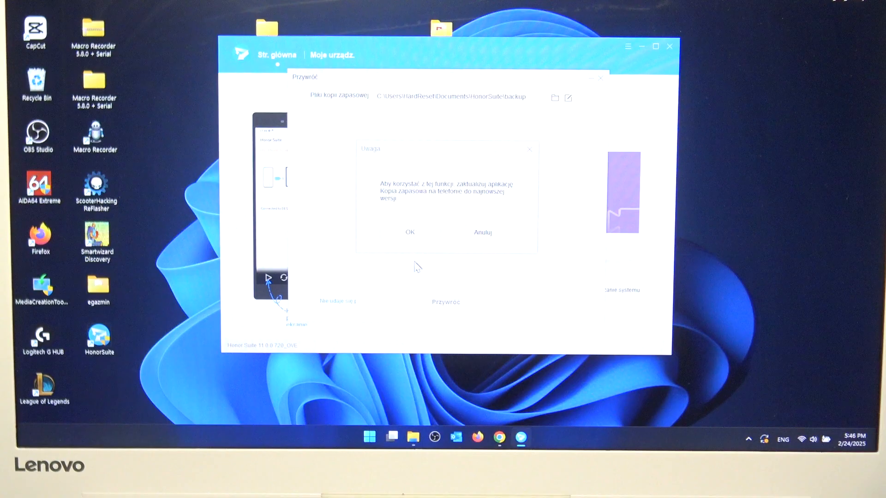
pyautogui.click(409, 232)
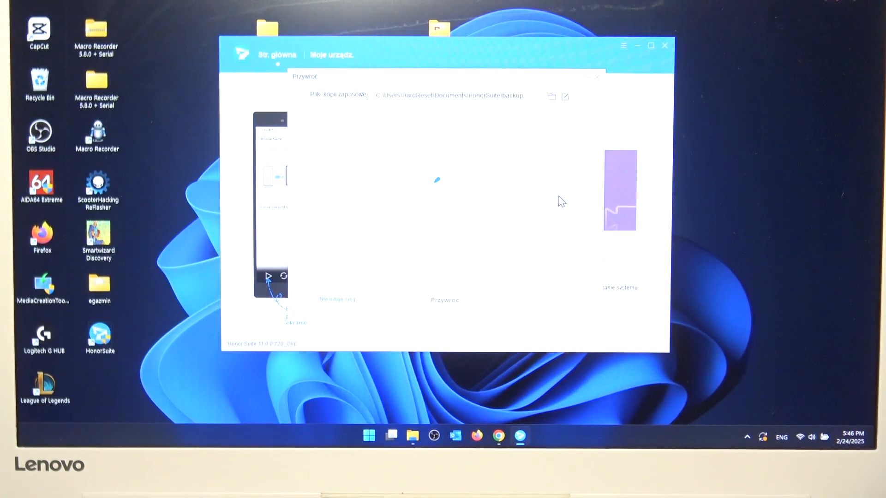
pyautogui.click(443, 300)
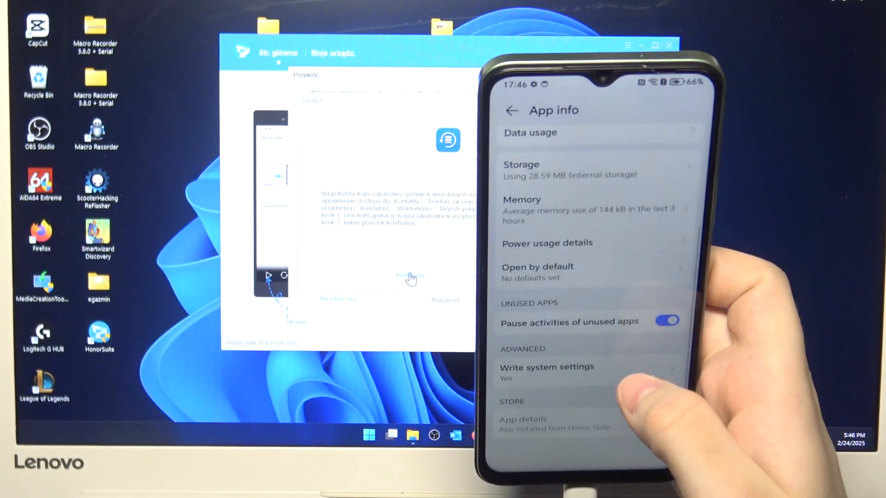
# Step: Let the Backup app access call logs and confirm the granted permissions in Honor Suite
pyautogui.scroll(3)
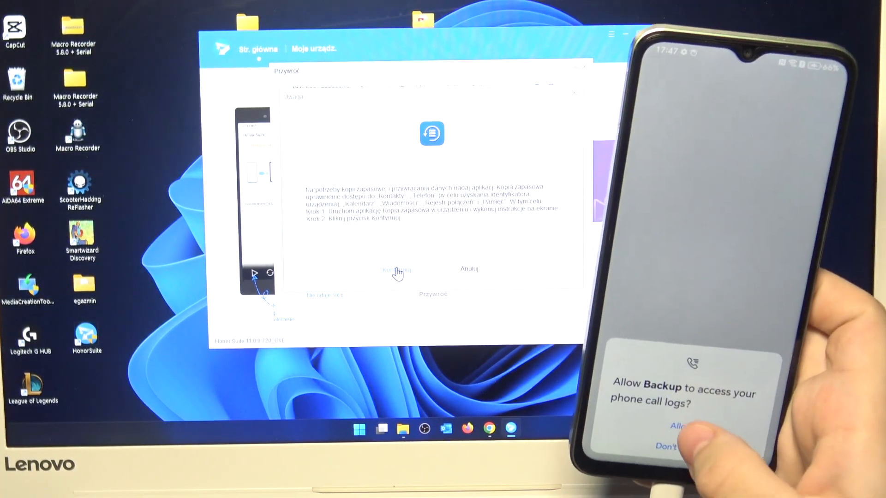
pyautogui.click(679, 425)
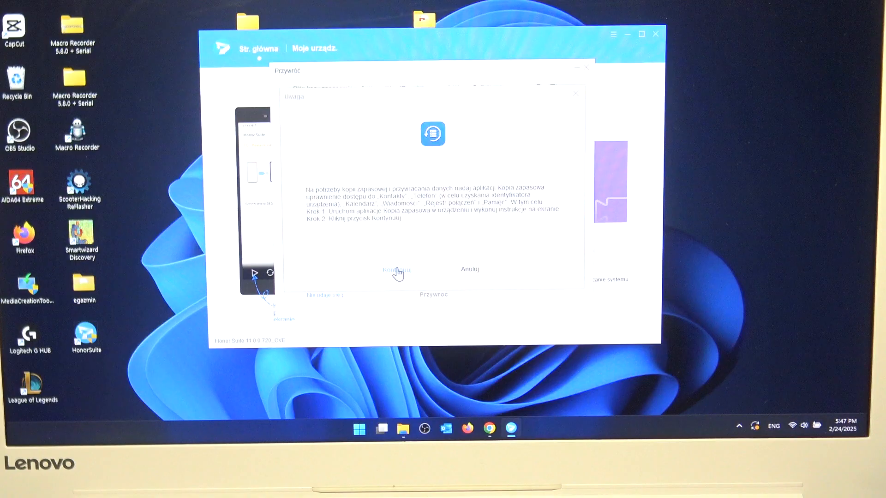
pyautogui.click(395, 269)
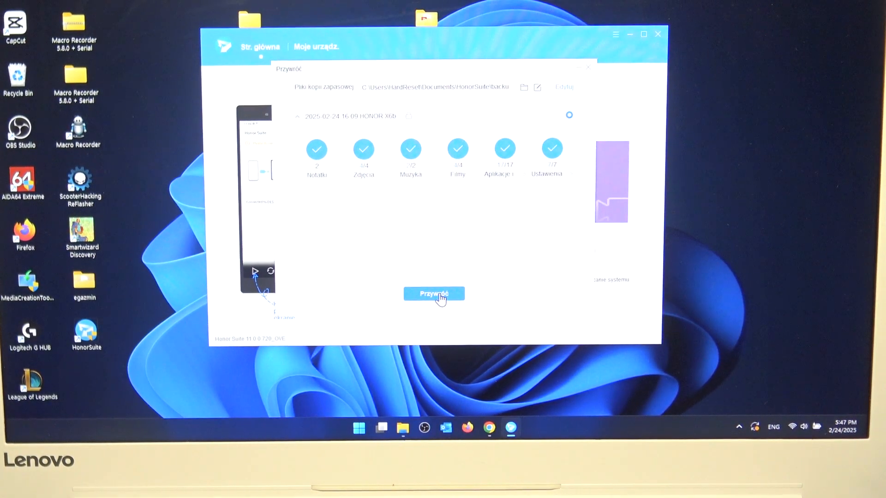
# Step: Restore the 2025-02-24 backup with all categories, confirming its password
pyautogui.click(433, 294)
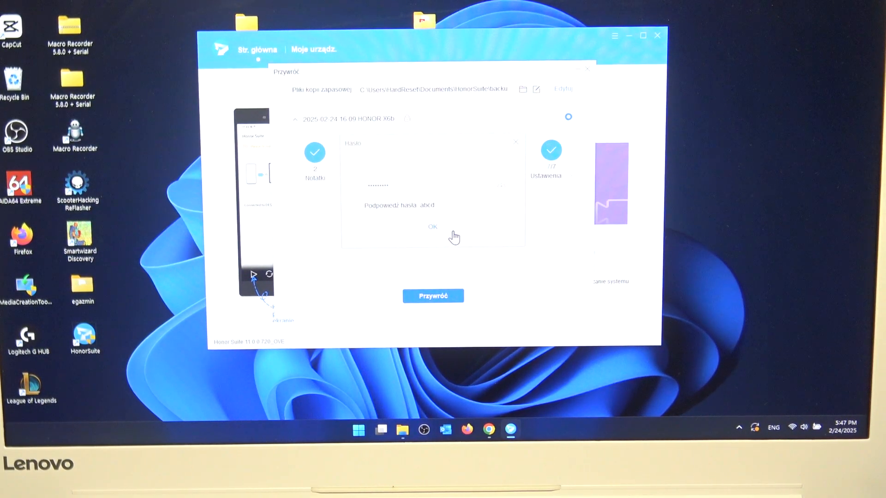
pyautogui.click(432, 226)
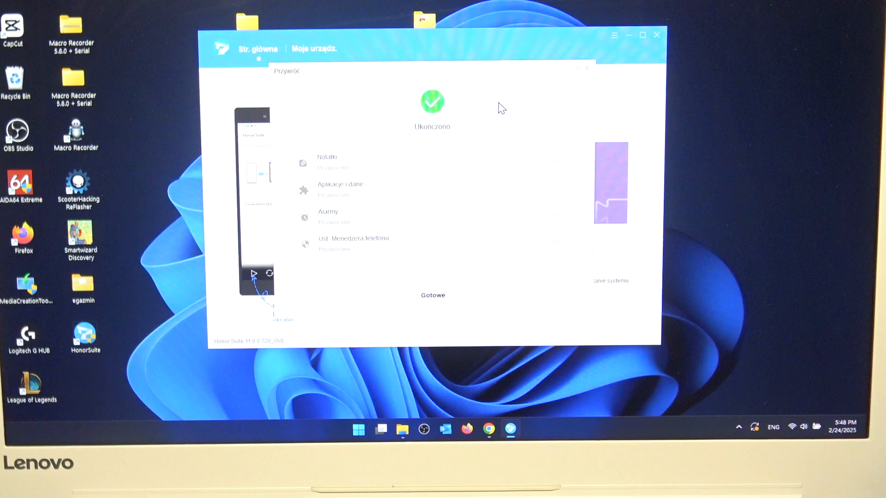
pyautogui.moveTo(415, 198)
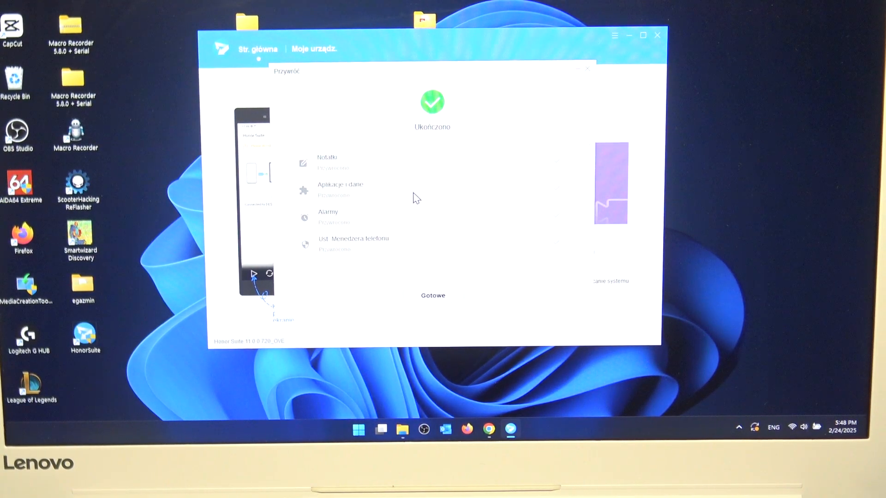
# Step: Close the Ukończono restore summary with Gotowe
pyautogui.click(432, 295)
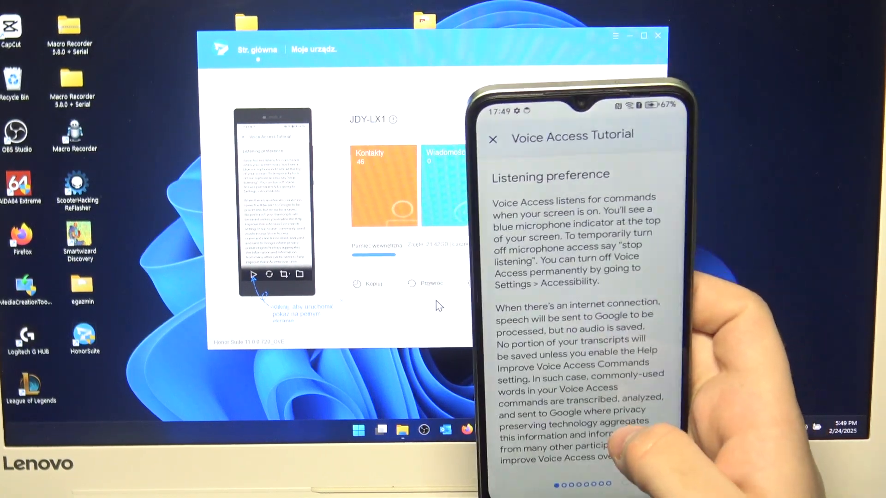
# Step: Scroll through the Voice Access tutorial on the phone
pyautogui.scroll(-3)
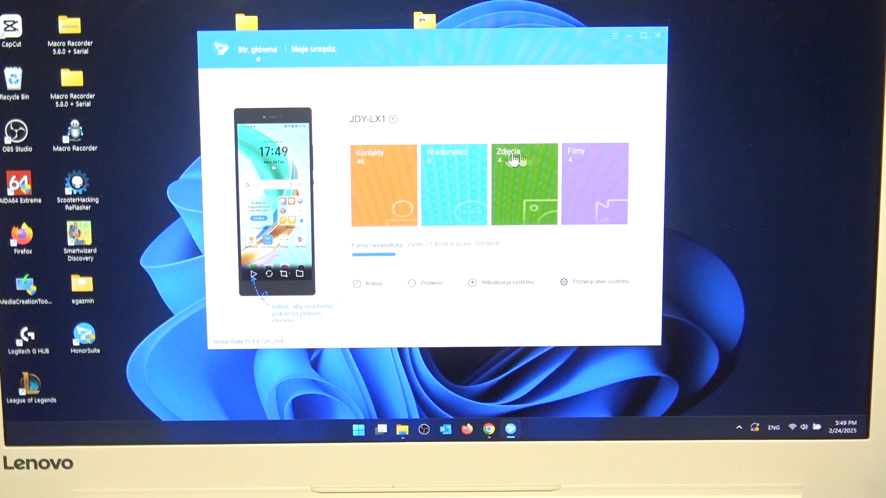
pyautogui.moveTo(505, 123)
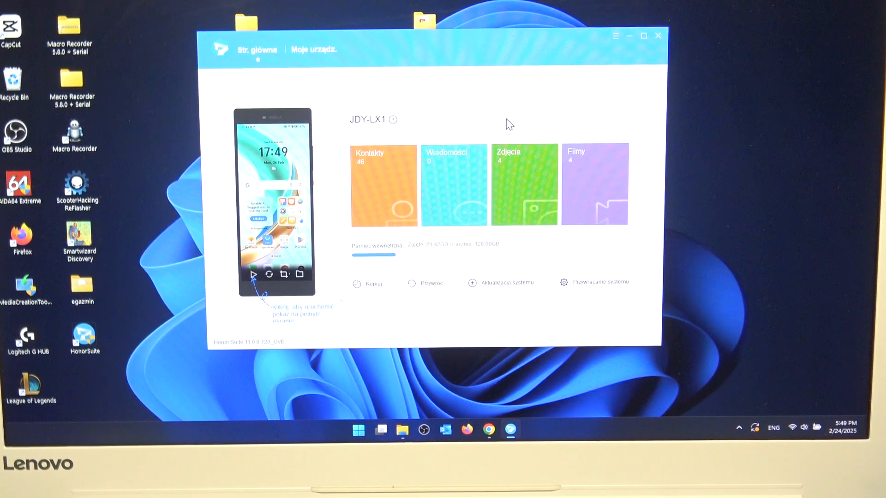